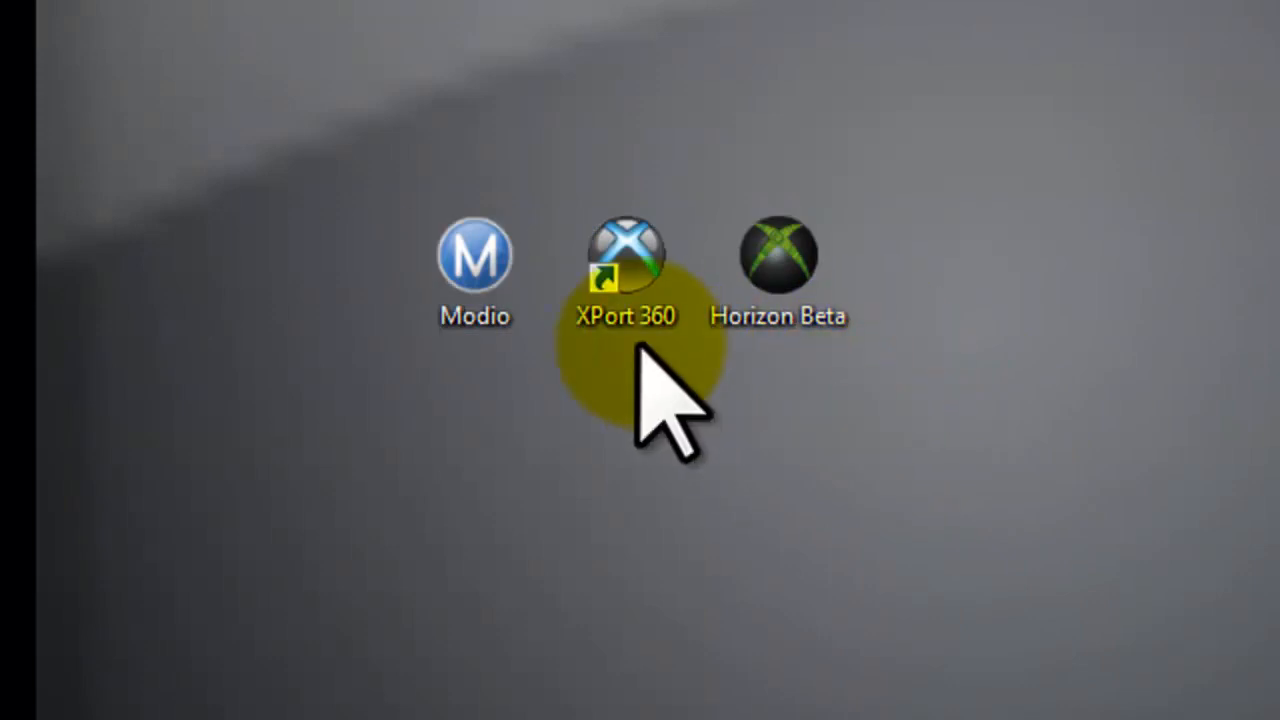
mouse_move(720, 240)
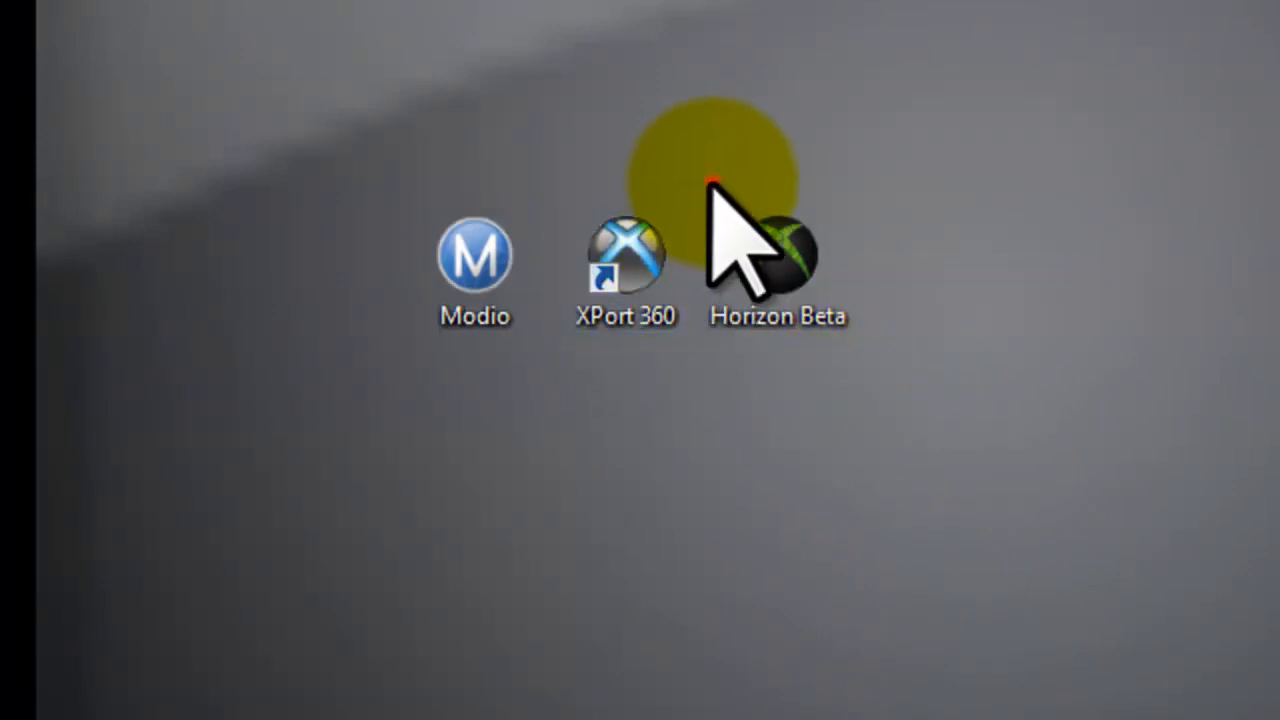
Launch XPort 360 from its desktop shortcut to browse the Xbox 360 hard drive.
drag(720, 180, 436, 410)
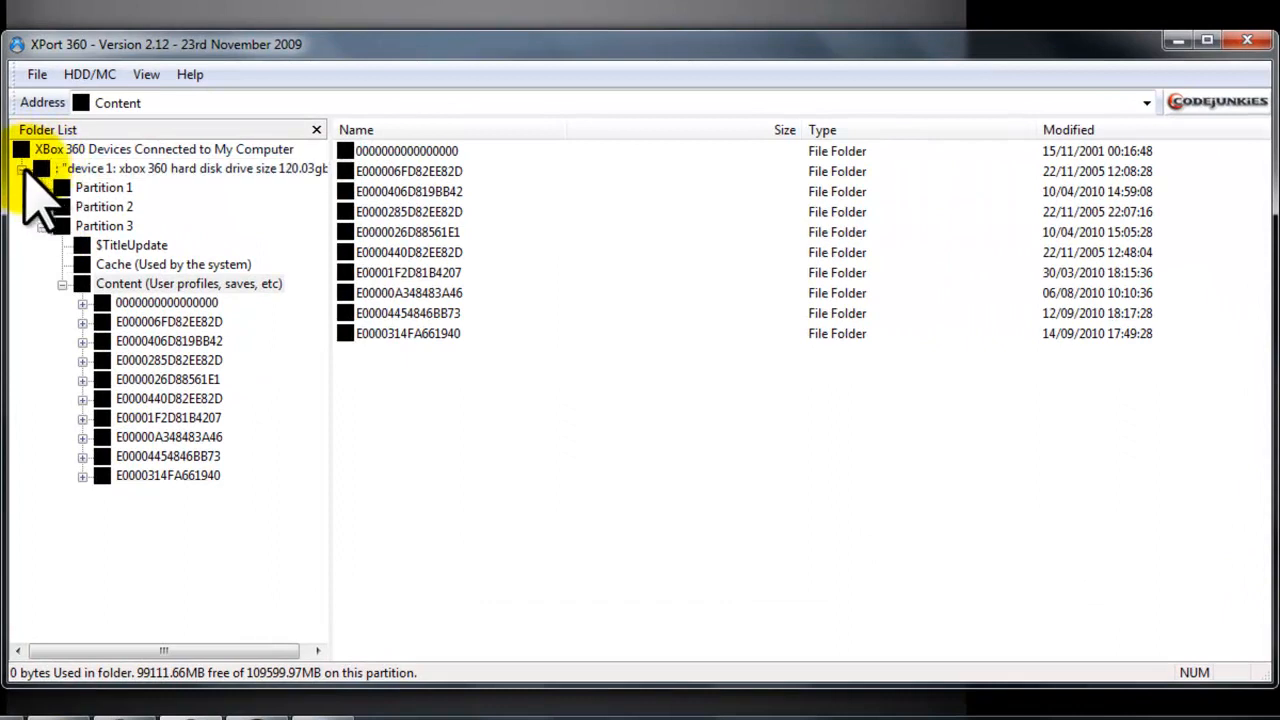
mouse_move(56, 250)
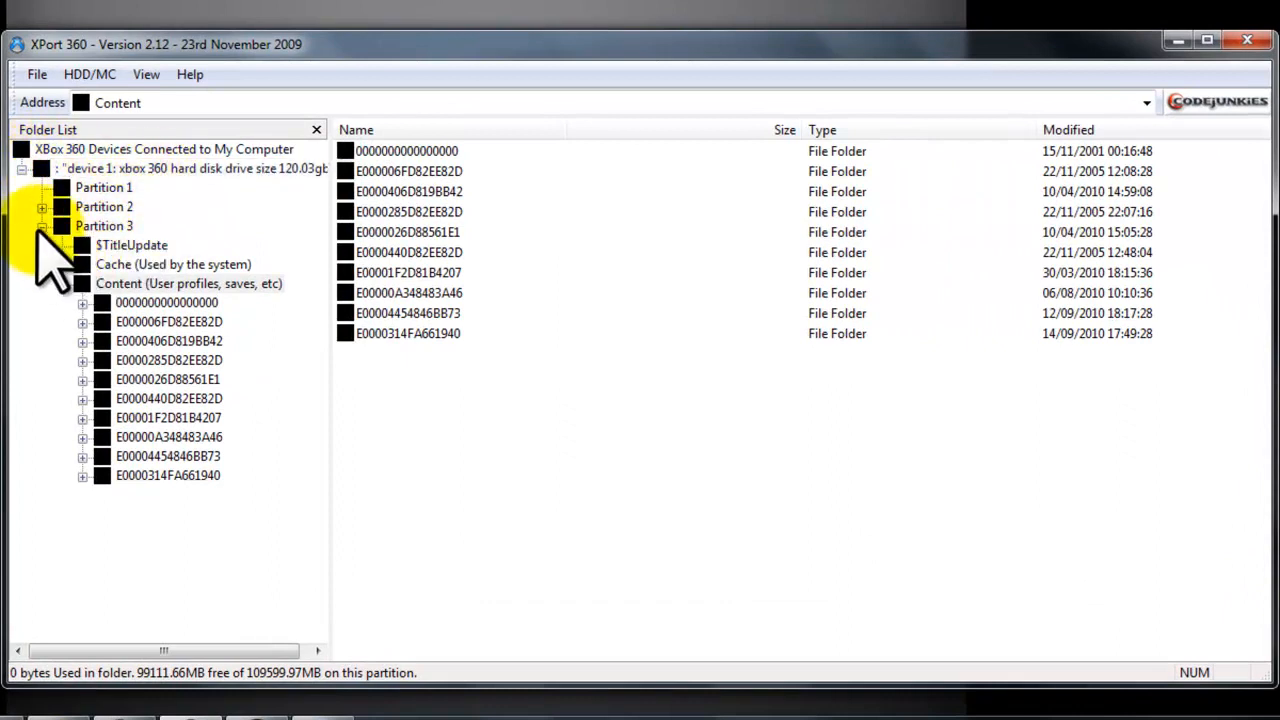
Browse to the profile's dashboard data folder (FFFE07D1 > 00010000) and select the profile file for extraction.
click(188, 284)
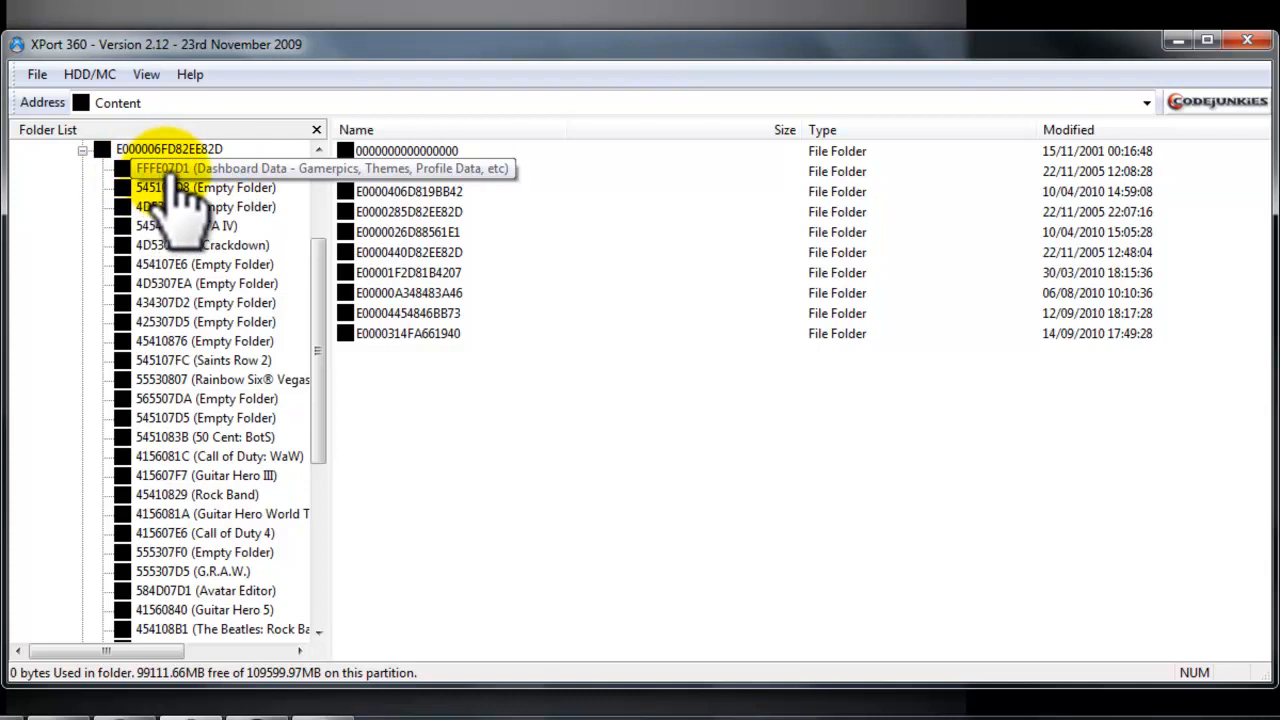
double_click(162, 168)
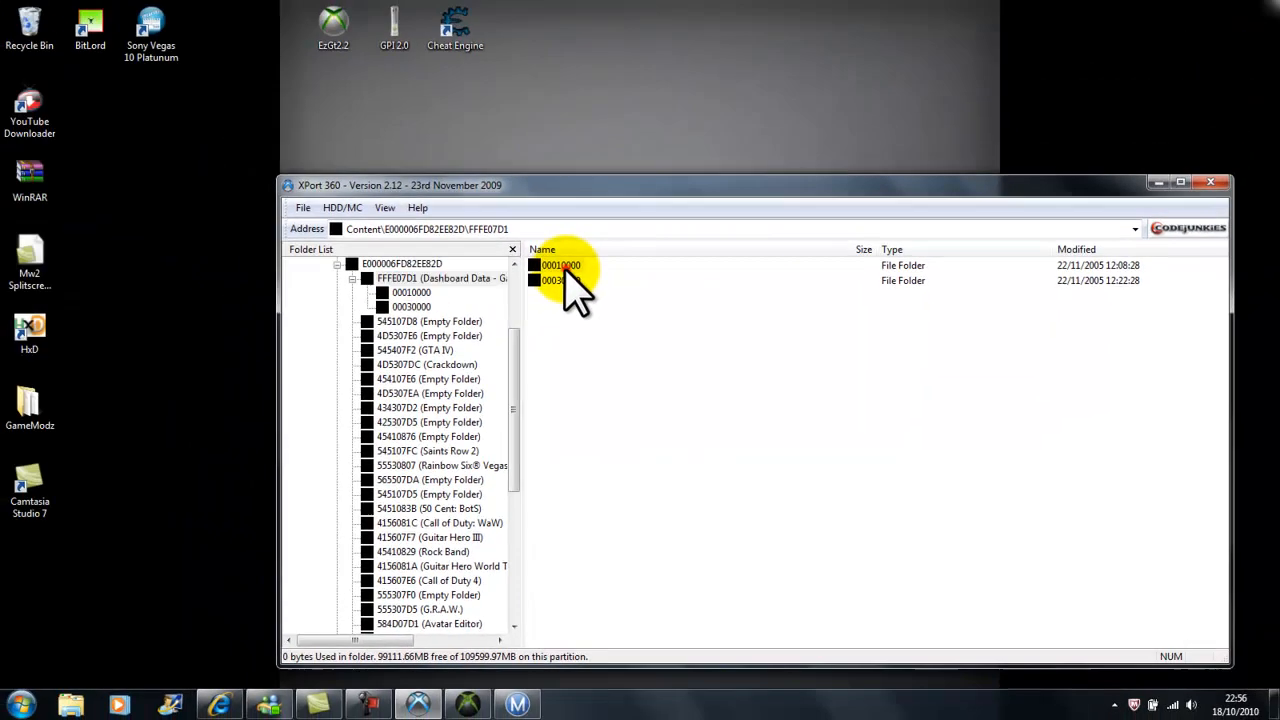
double_click(560, 264)
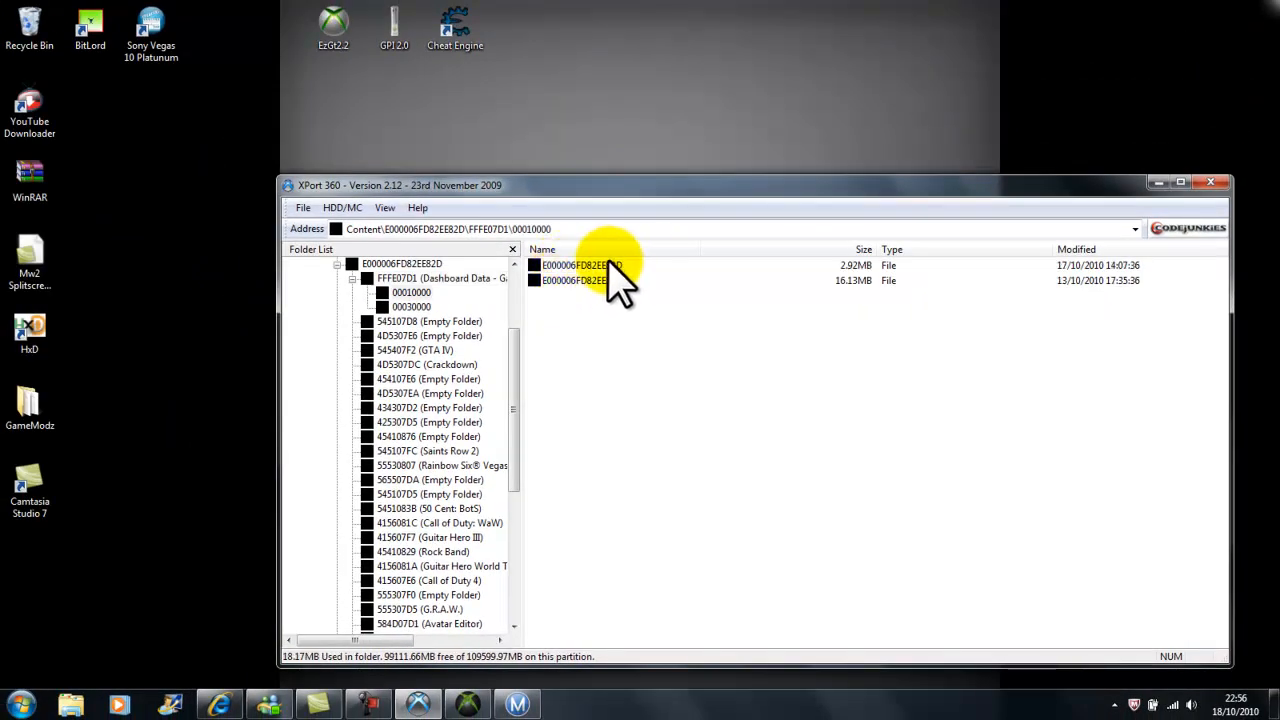
click(582, 264)
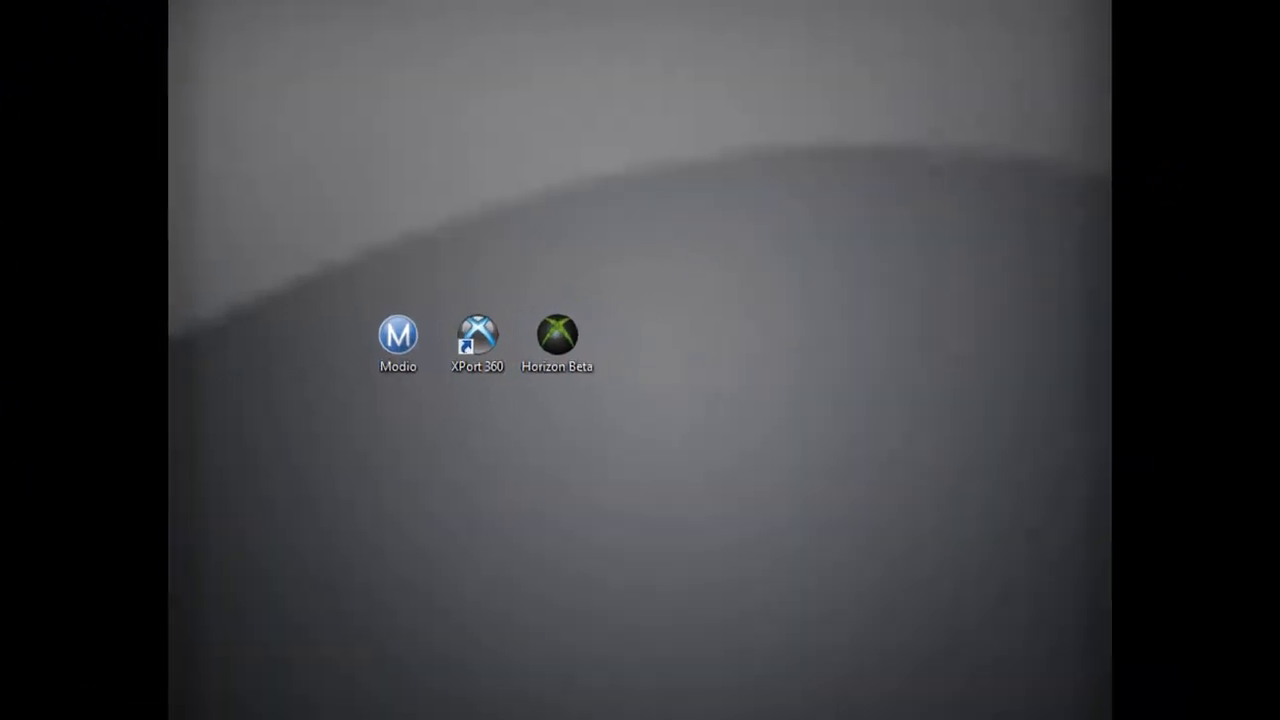
Start Horizon Beta and bring up the Avatar Color Editor from the Profile Mods tools.
double_click(556, 336)
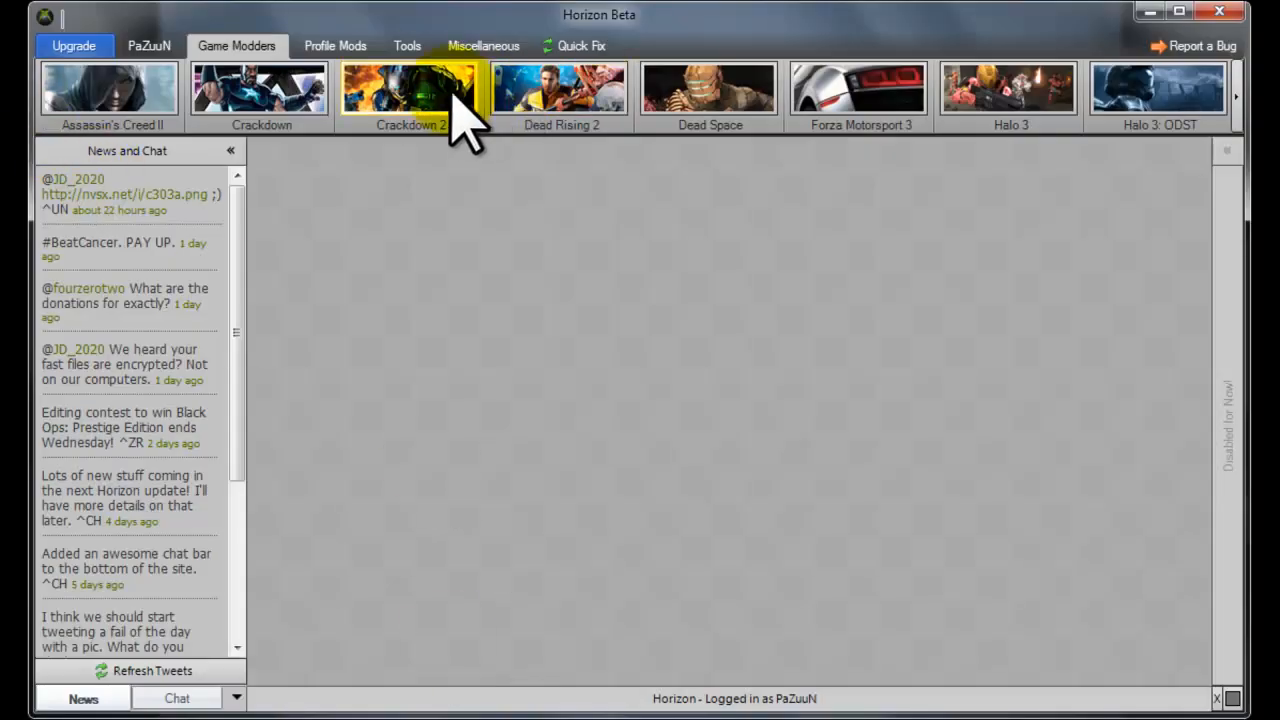
click(336, 46)
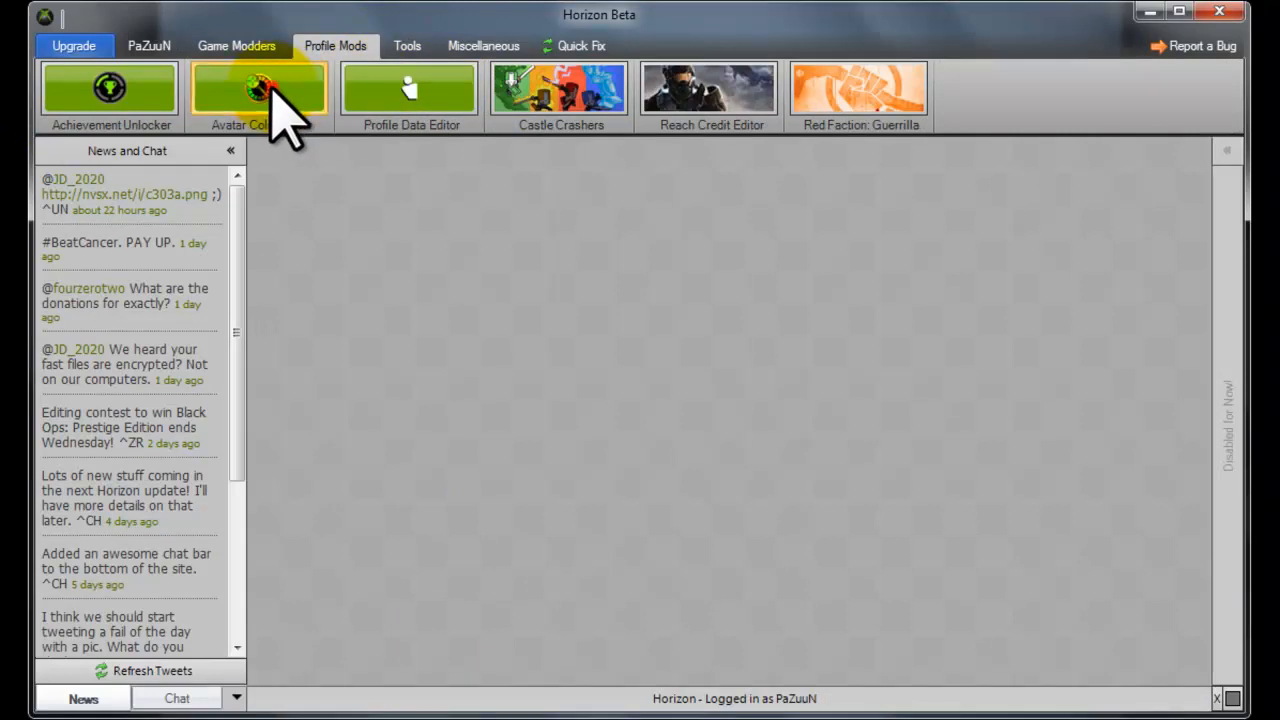
click(258, 88)
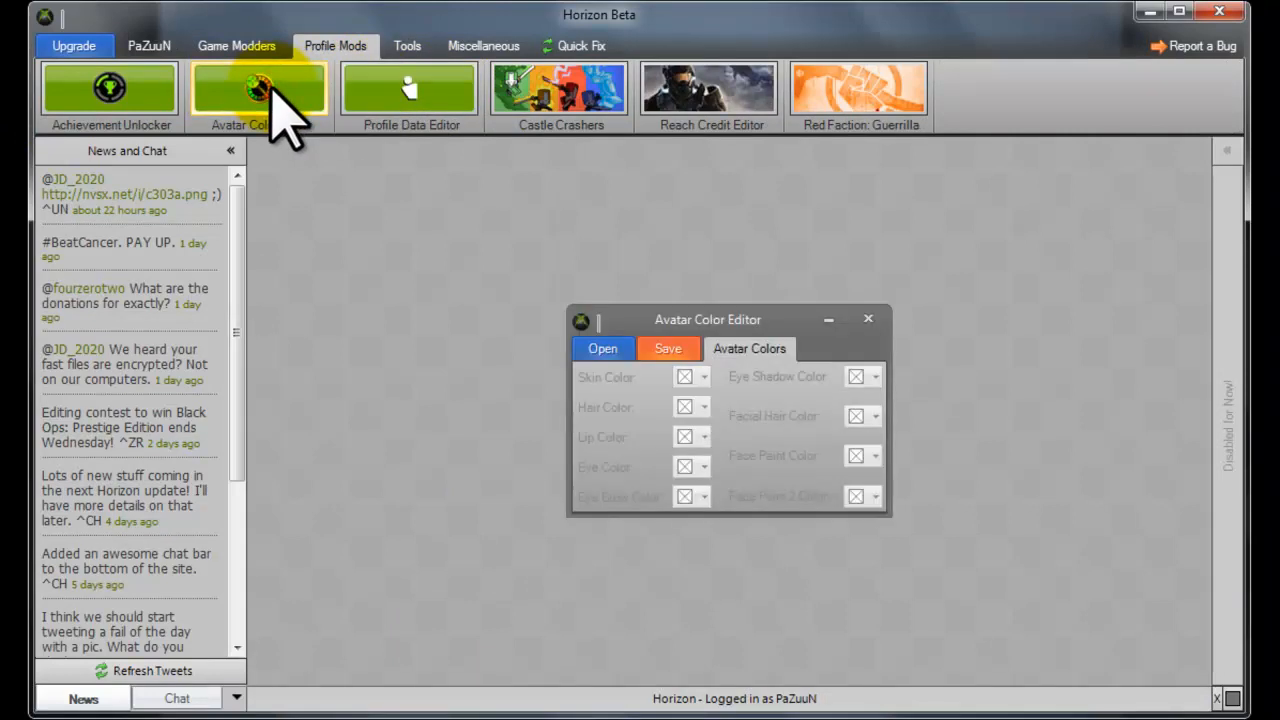
click(602, 348)
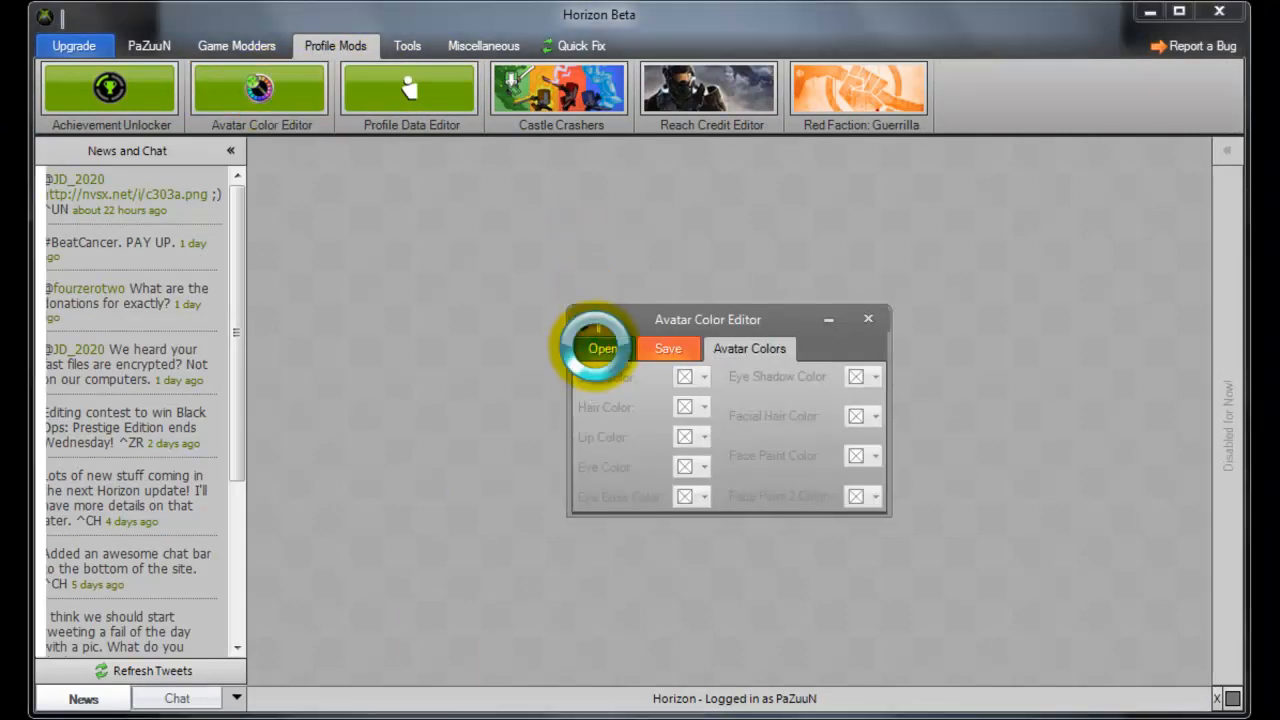
Load the extracted profile from the desktop so its skin, hair, eye and face paint colours appear.
click(602, 348)
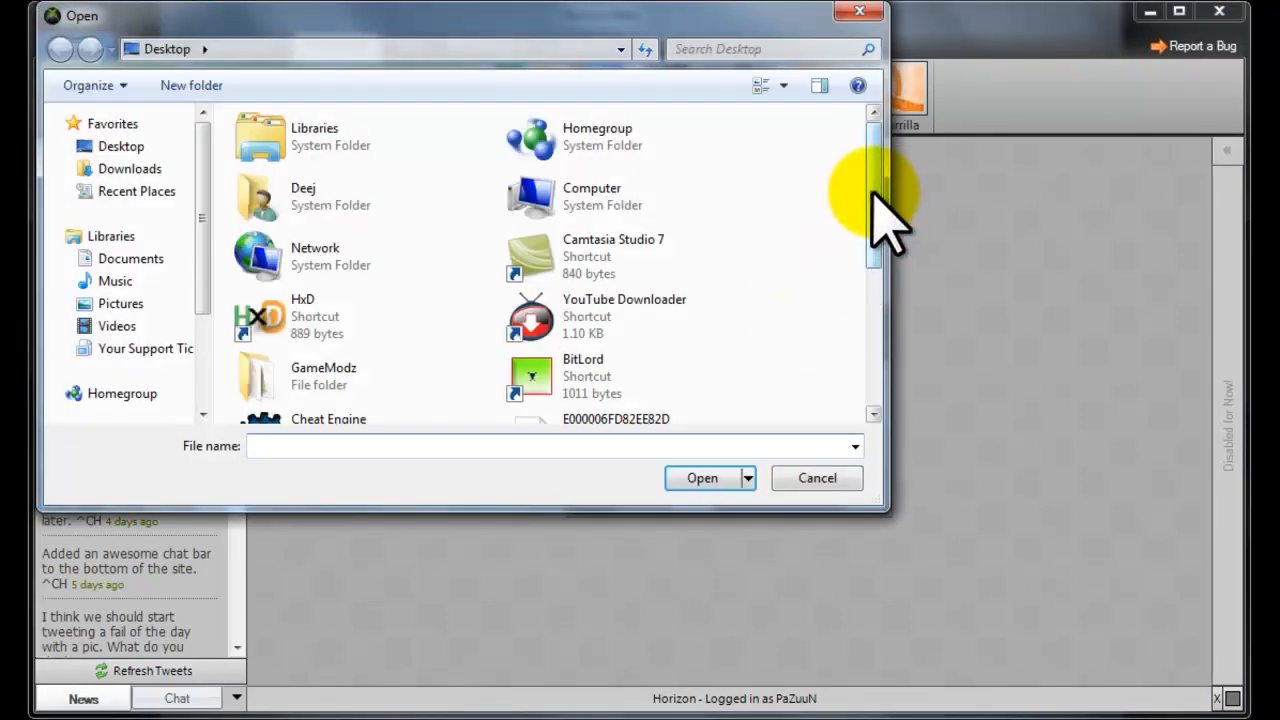
click(816, 476)
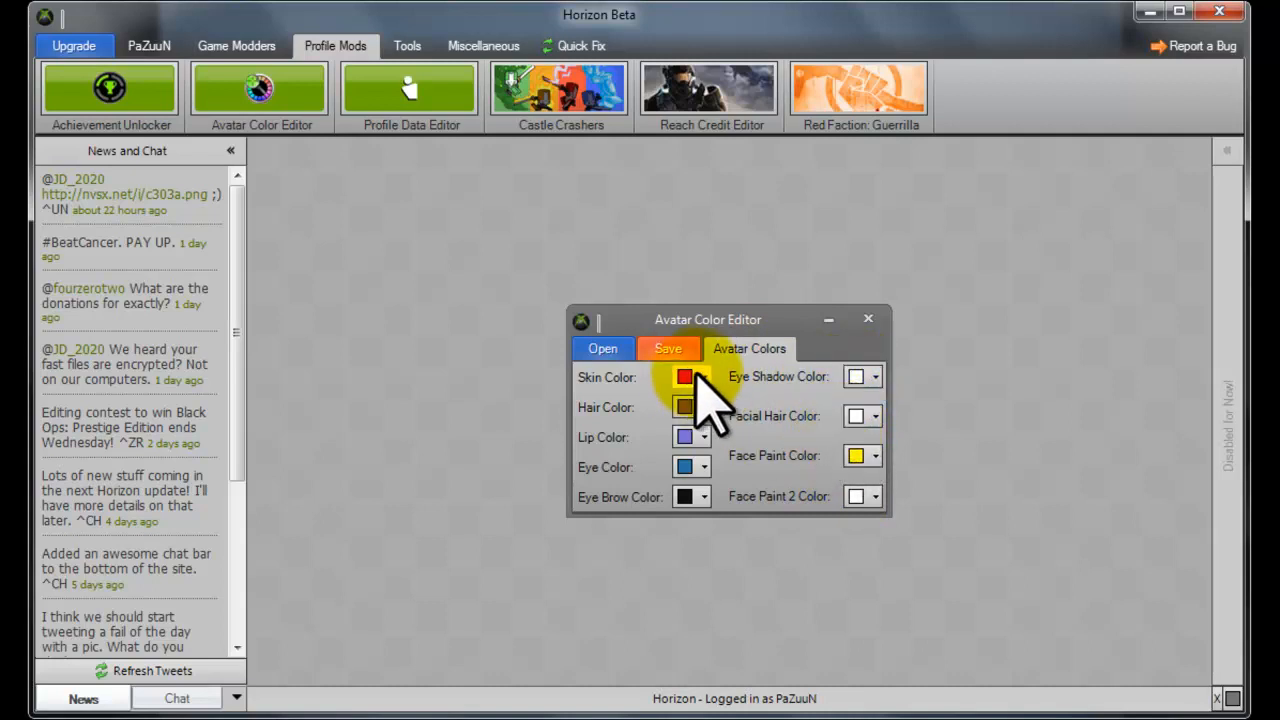
Pick a new pink shade for one avatar feature in the Colors dialog and confirm it.
click(704, 376)
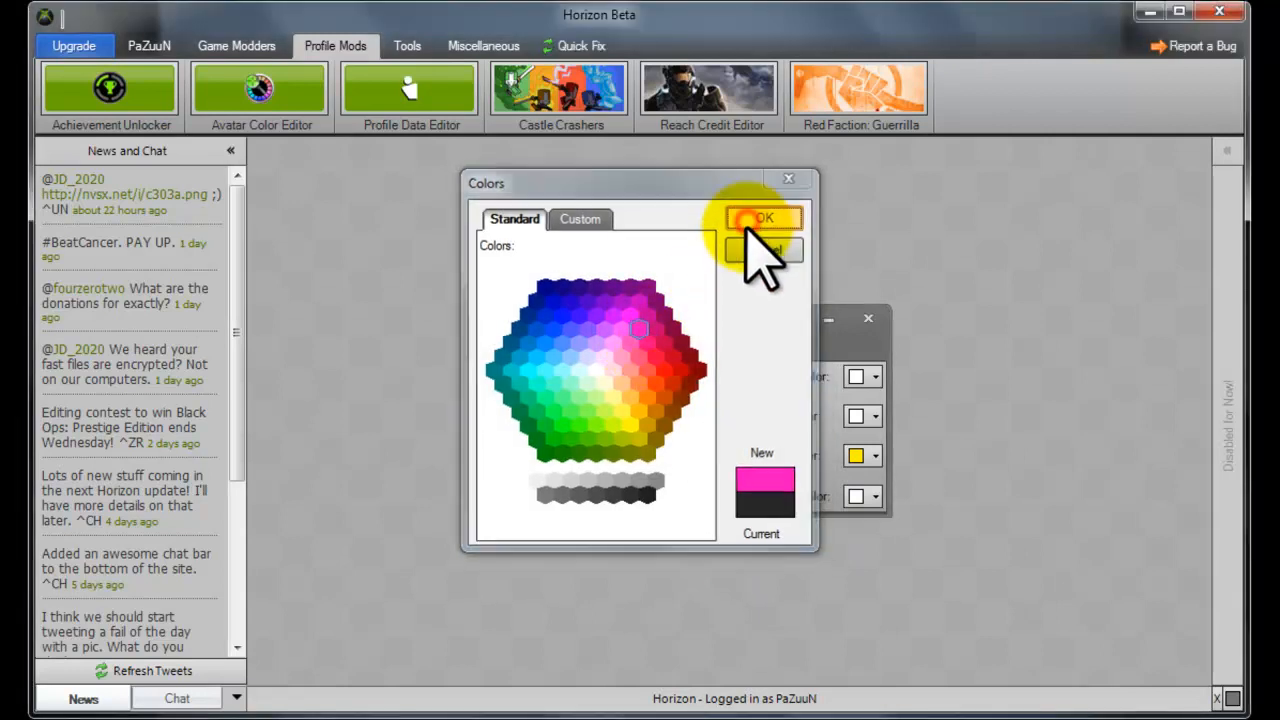
click(762, 218)
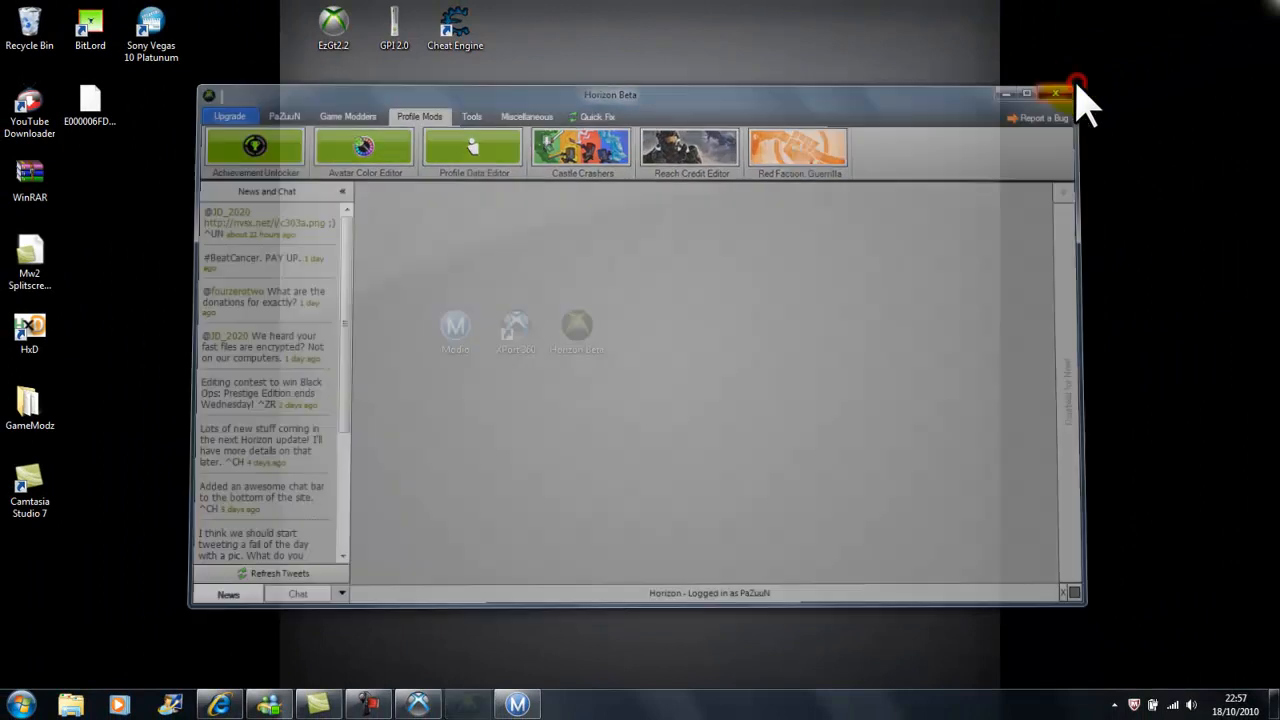
Rehash and resign the edited profile in Modio and save it back to the console drive.
click(1076, 94)
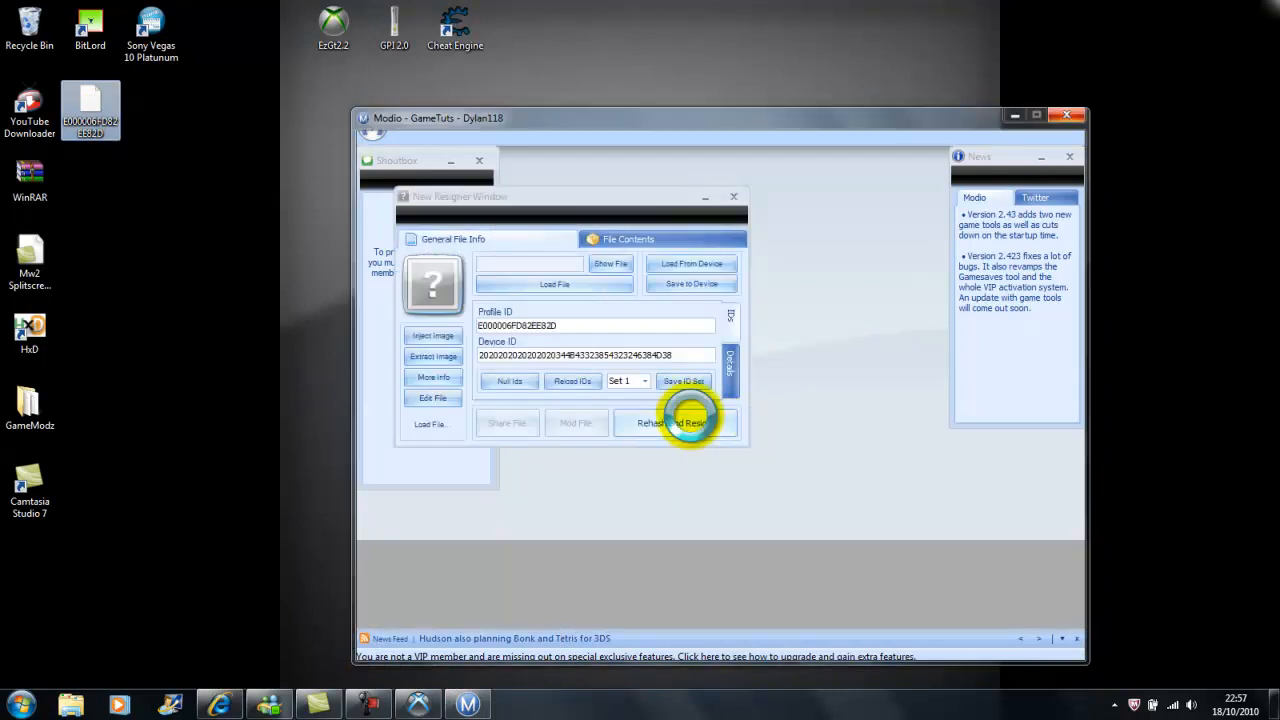
click(674, 422)
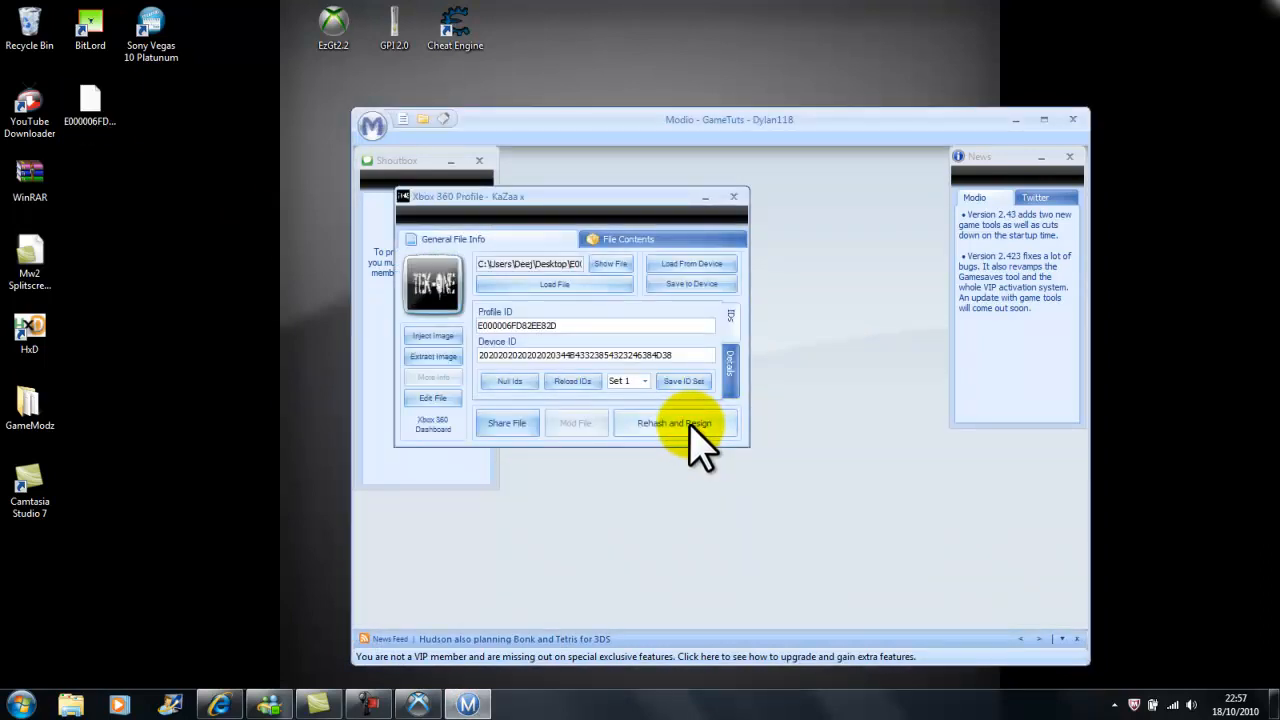
click(674, 422)
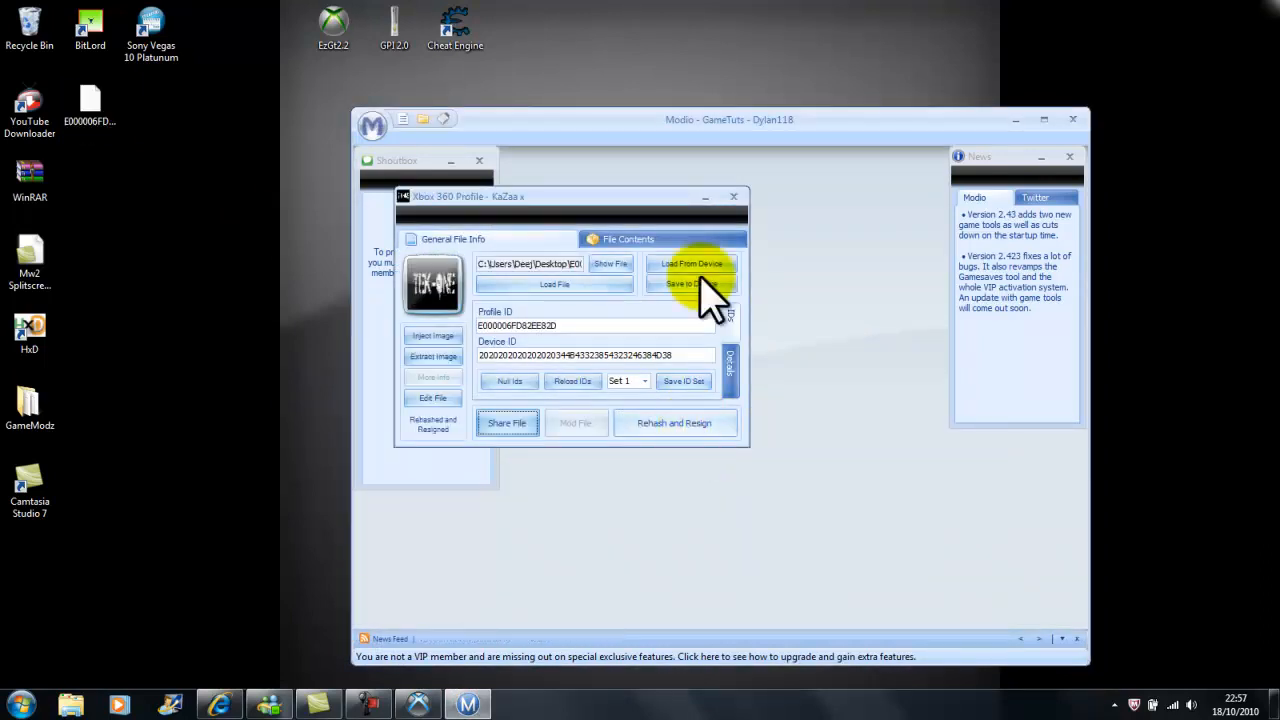
click(732, 196)
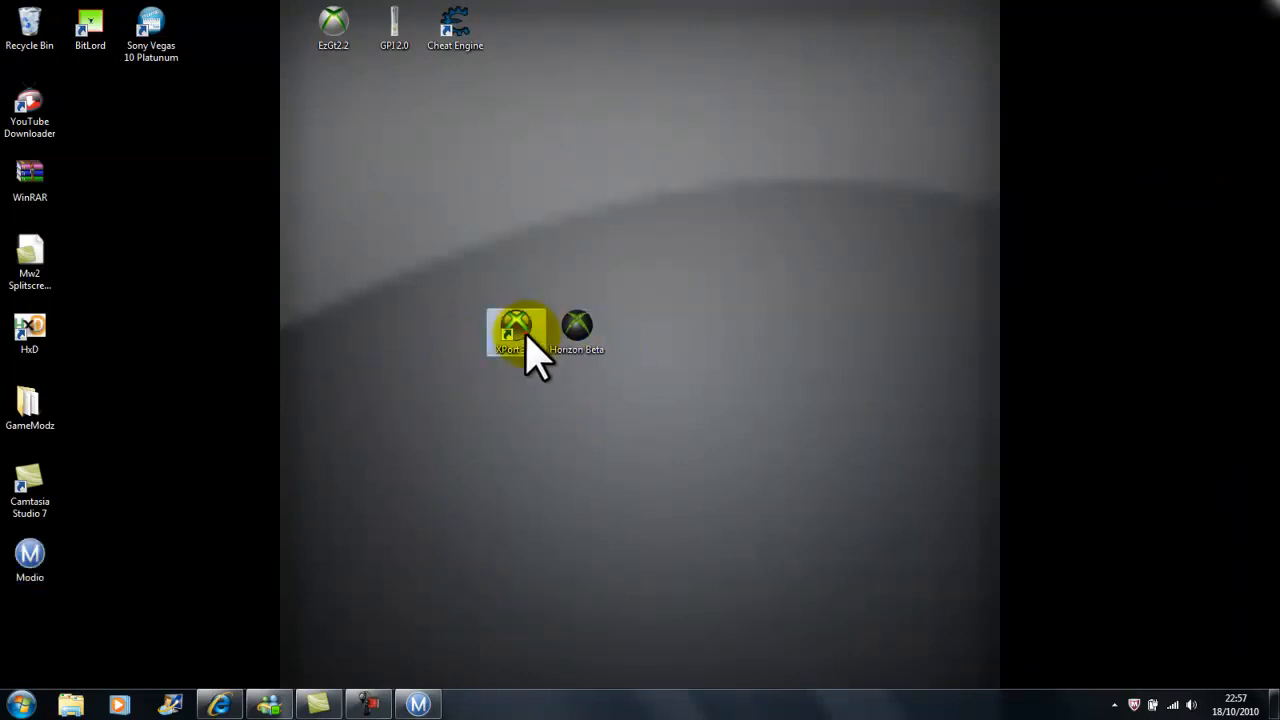
Tidy the desktop shortcuts and view the recoloured avatar on the Xbox.com profile page.
drag(516, 332, 212, 24)
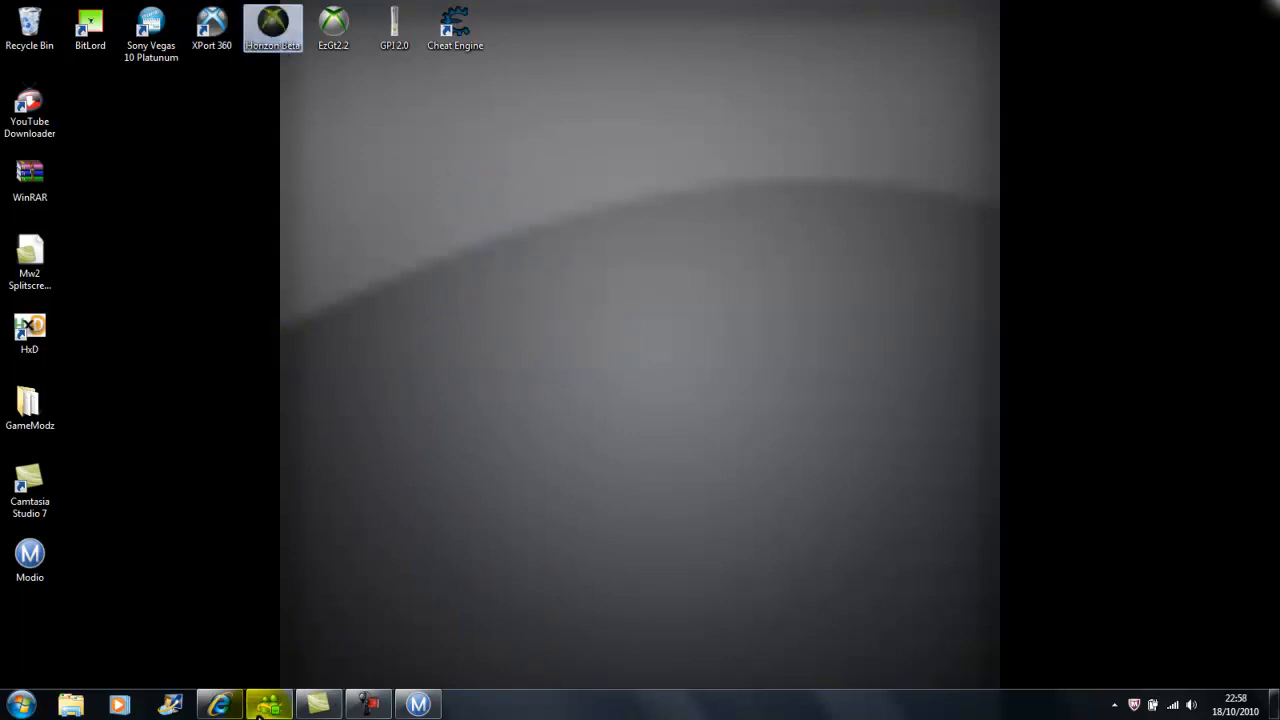
click(220, 704)
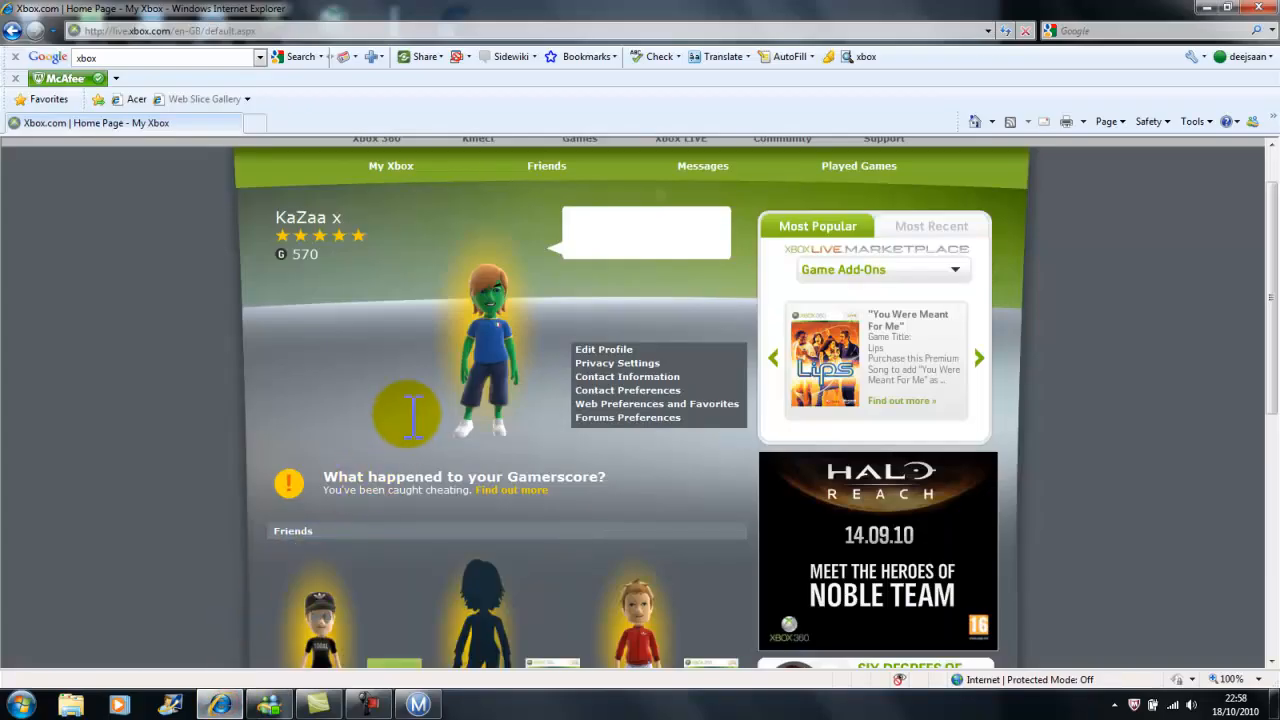
mouse_move(384, 230)
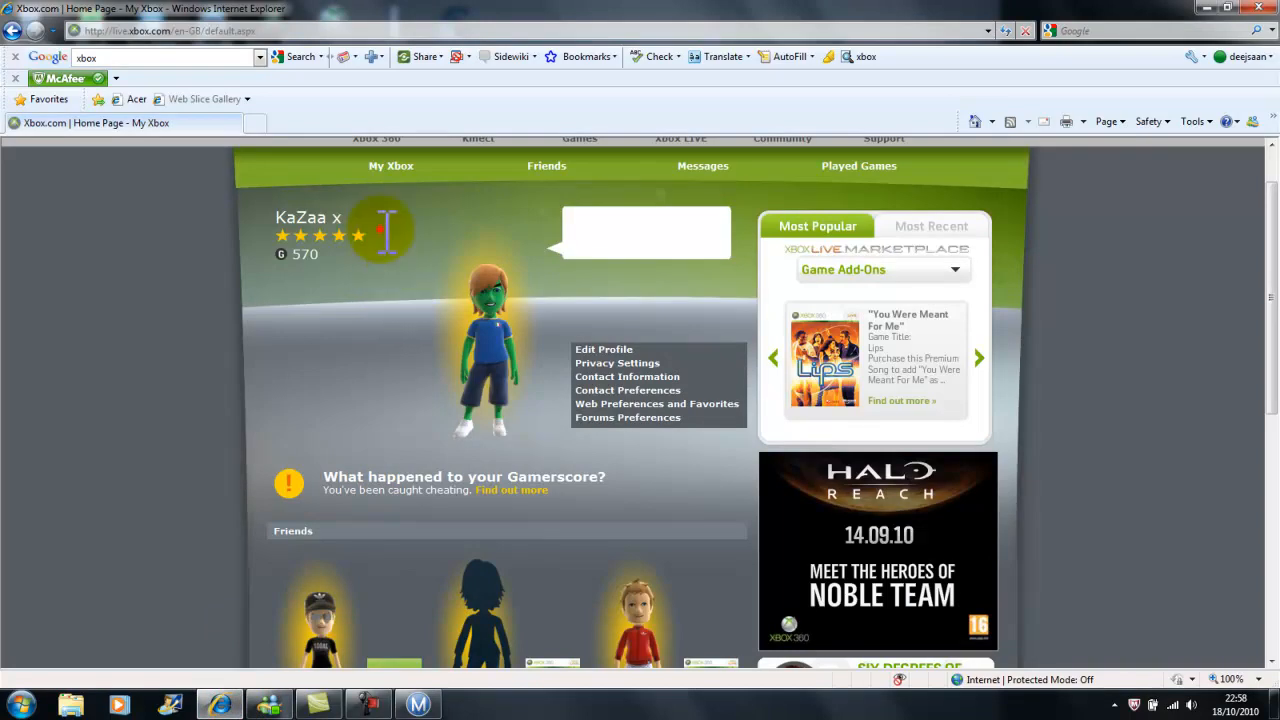